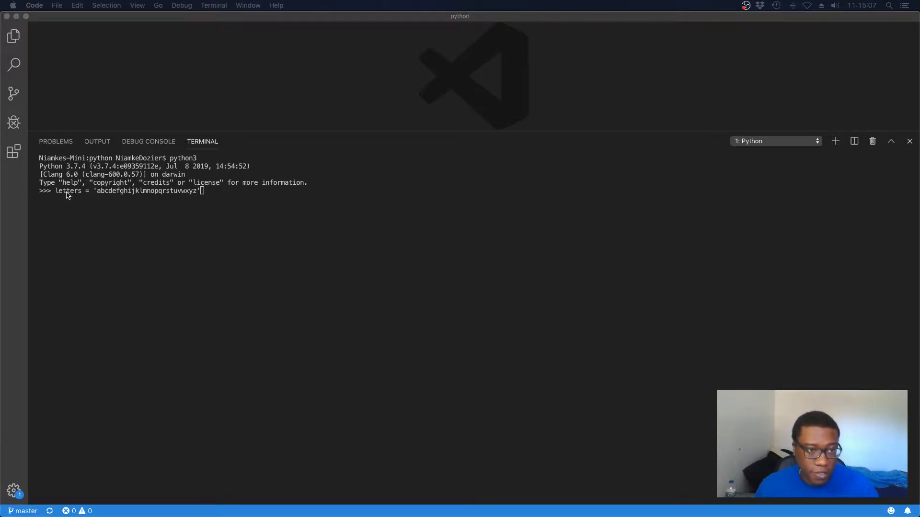
mouse_move(154, 213)
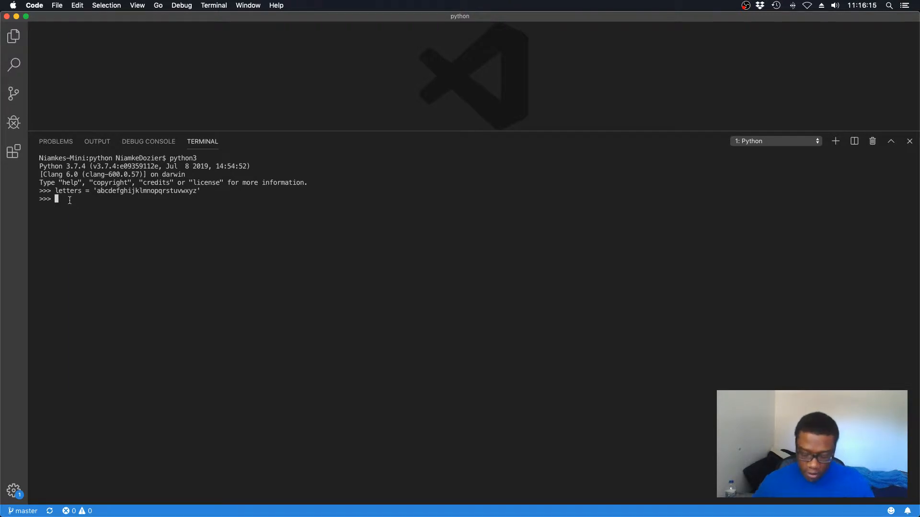
Evaluate letters[0] in the Python REPL to get 'a'
type("letter")
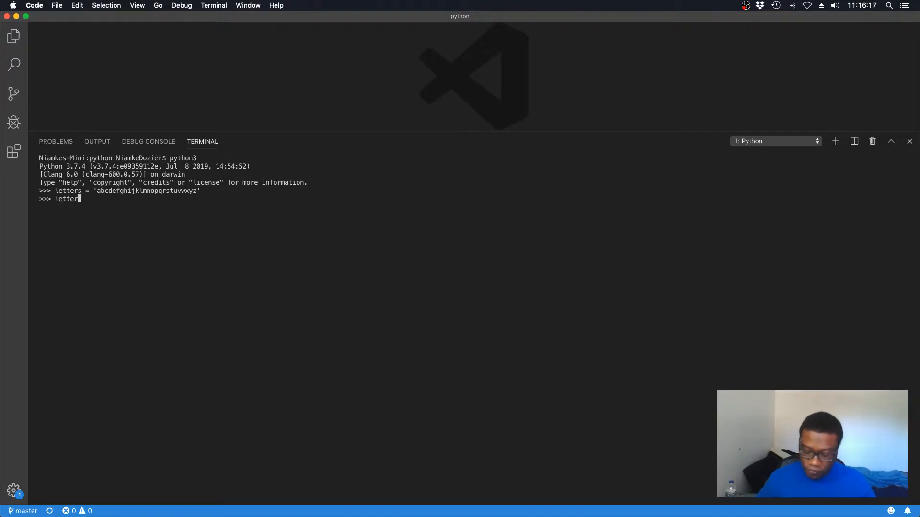
type("[")
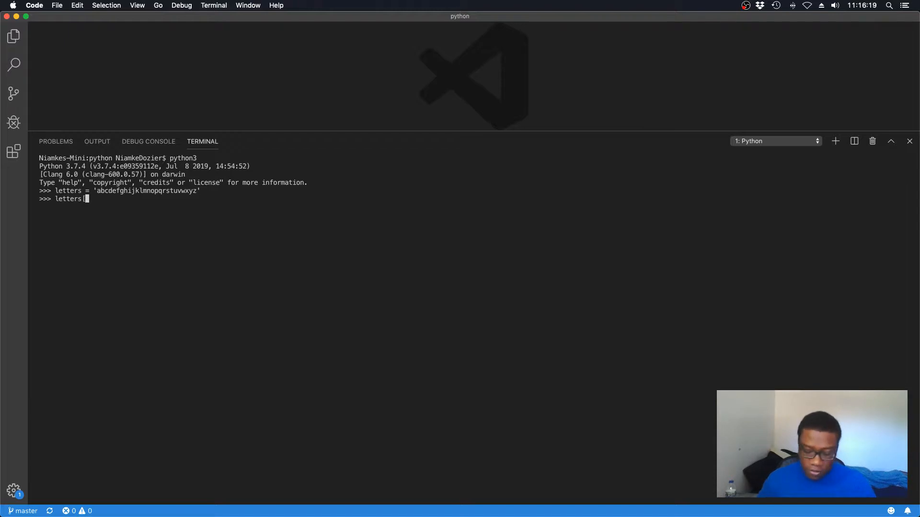
type("0")
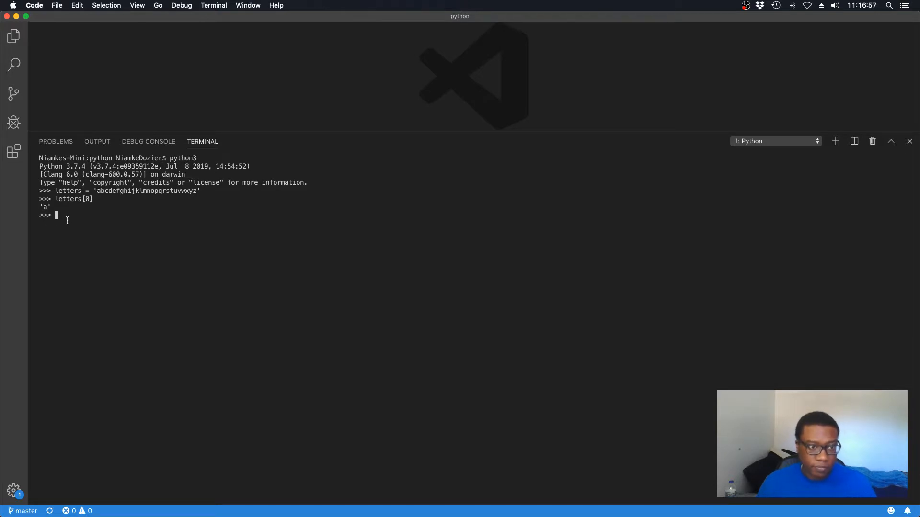
Evaluate letters[5] in the Python REPL, returning 'f'
type("letters")
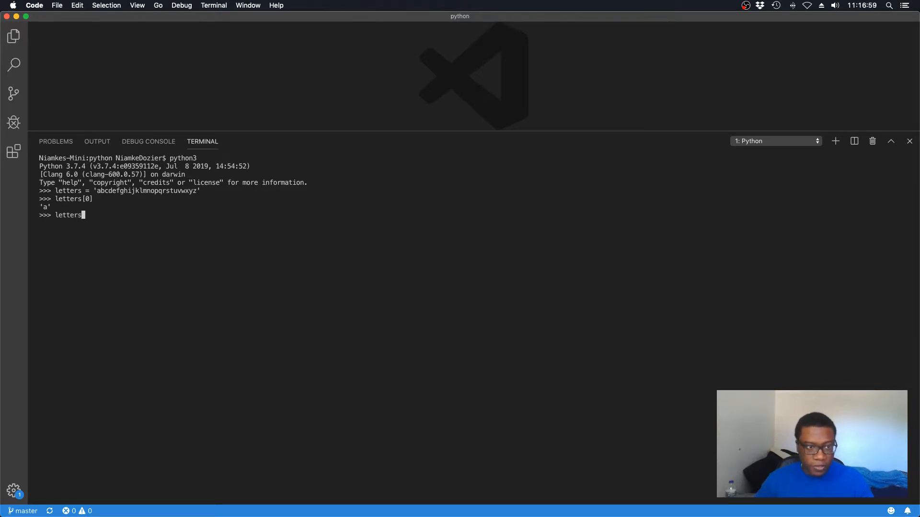
type("[")
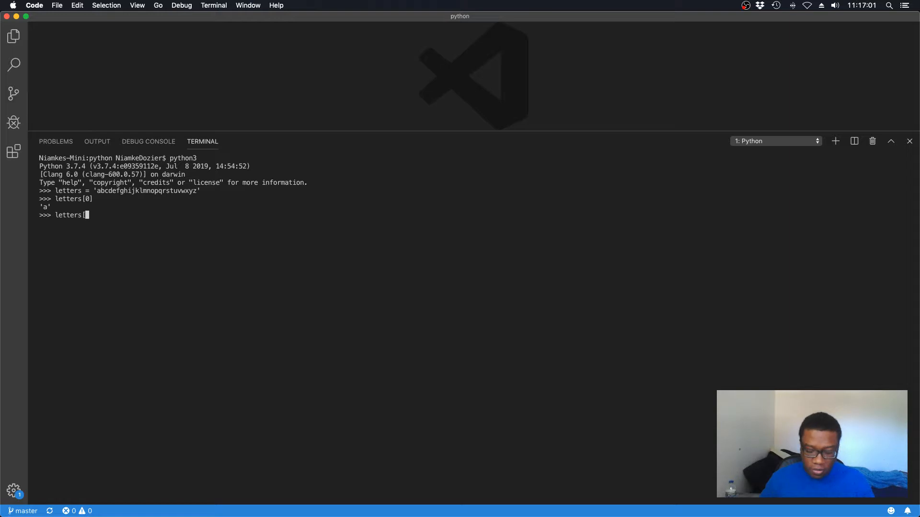
type("5]")
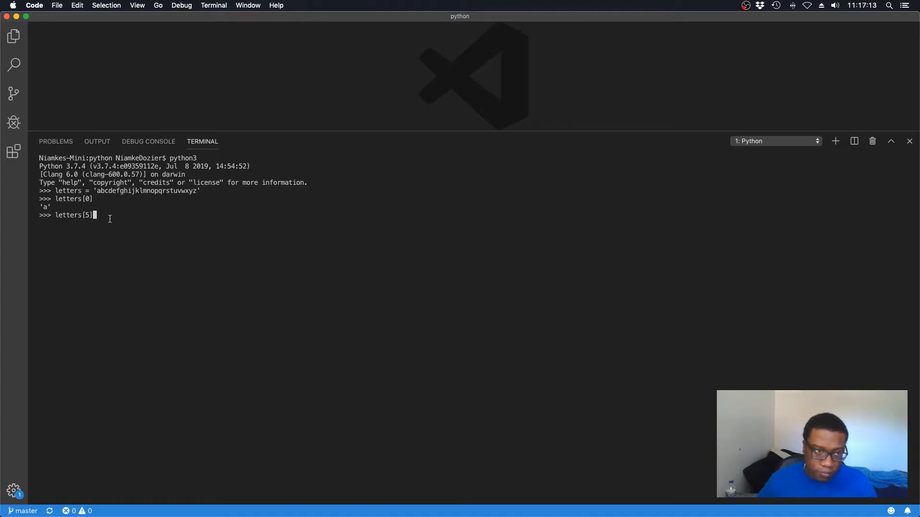
key("enter")
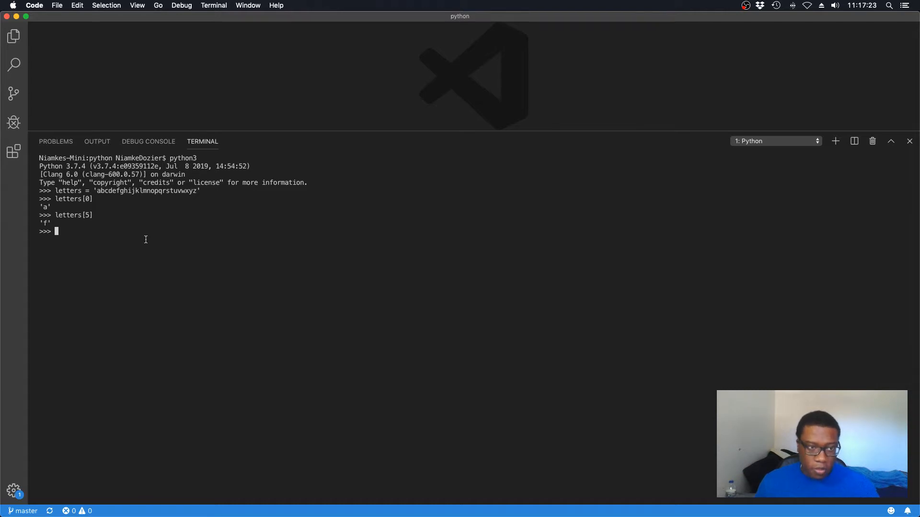
mouse_move(87, 233)
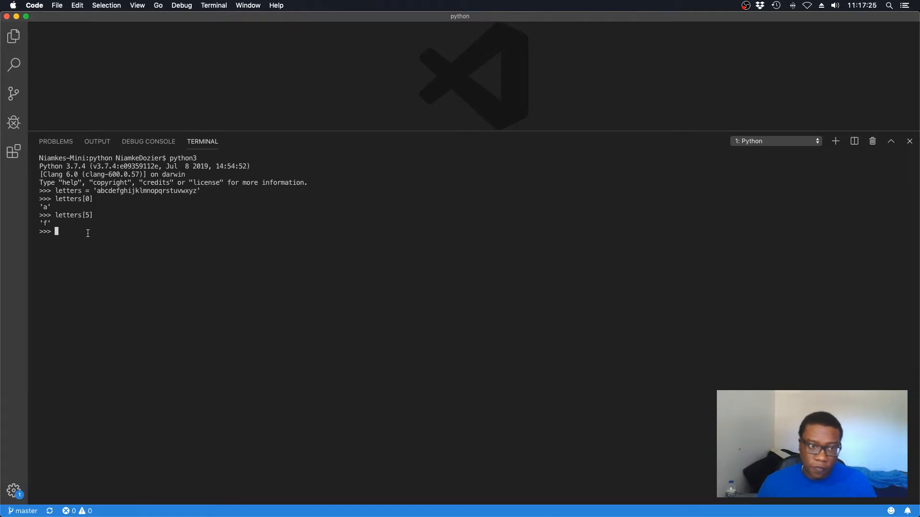
Evaluate letters[25] to get the last letter 'z'
type("le")
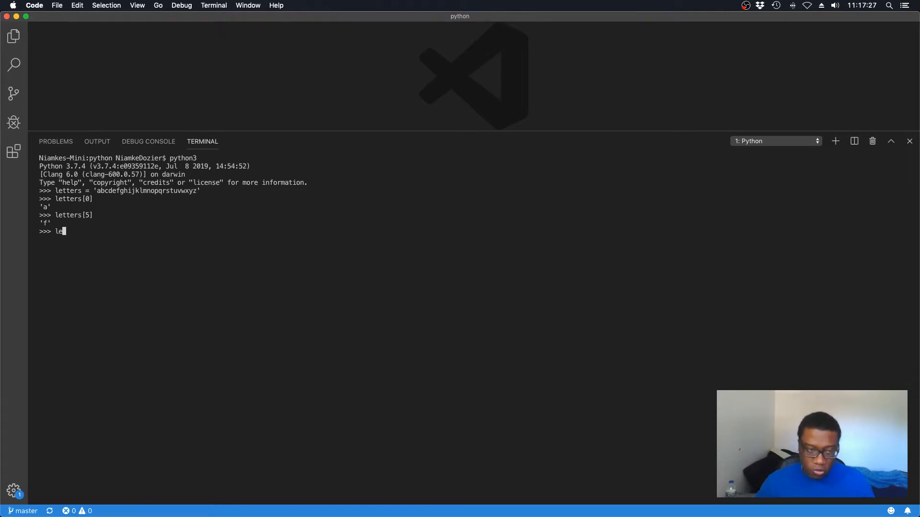
type("tters")
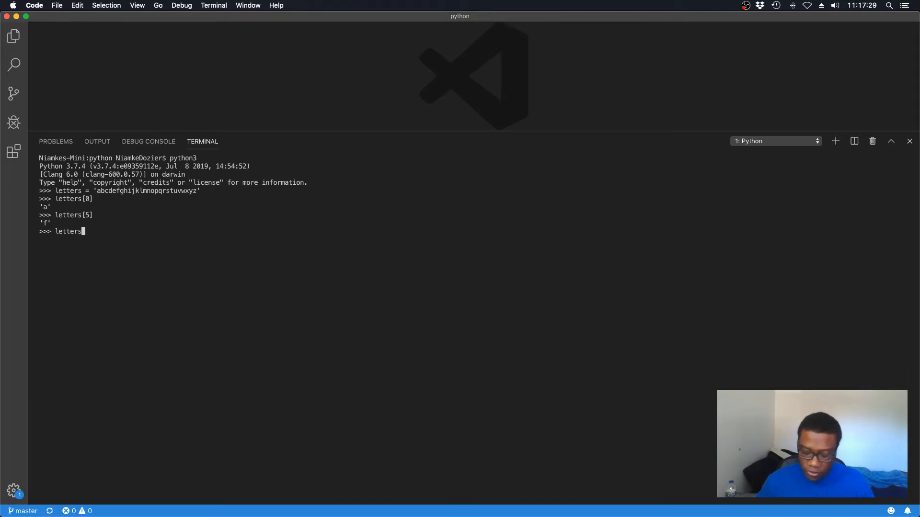
type("[")
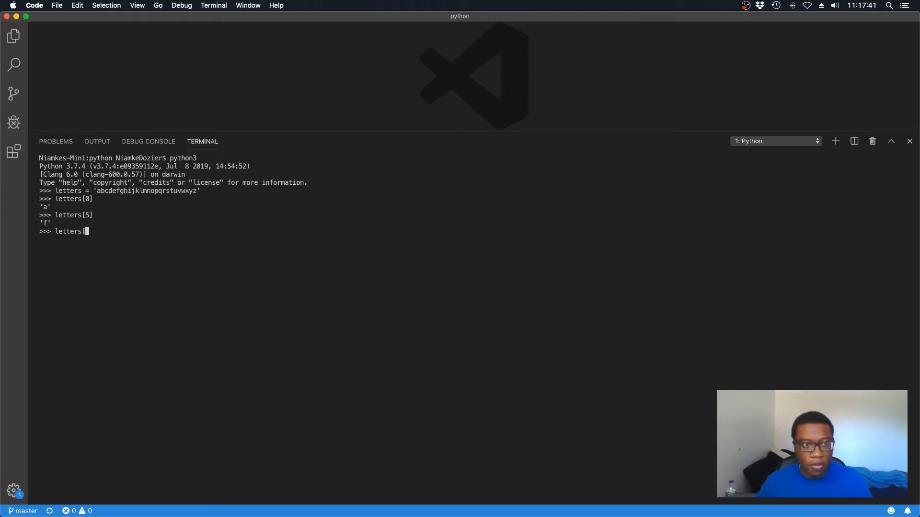
type("25]")
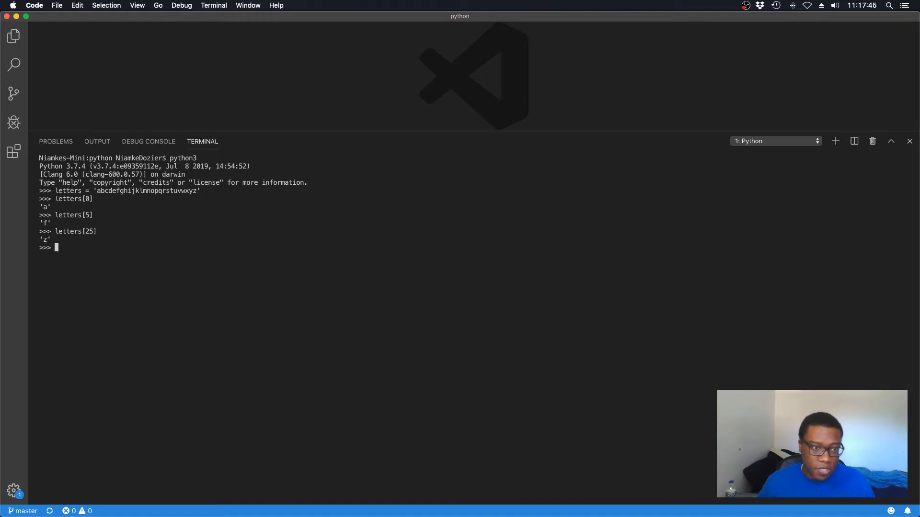
Evaluate letters[-1], which also returns 'z'
type("letter")
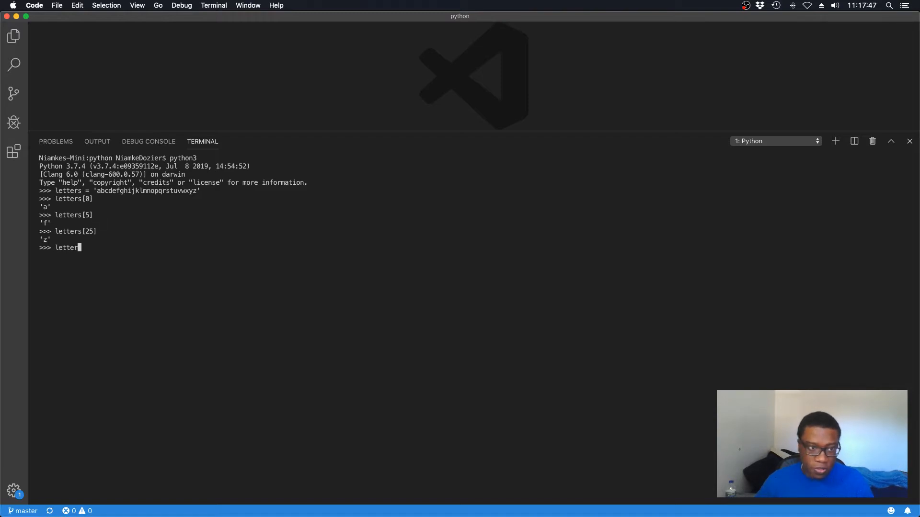
type("[")
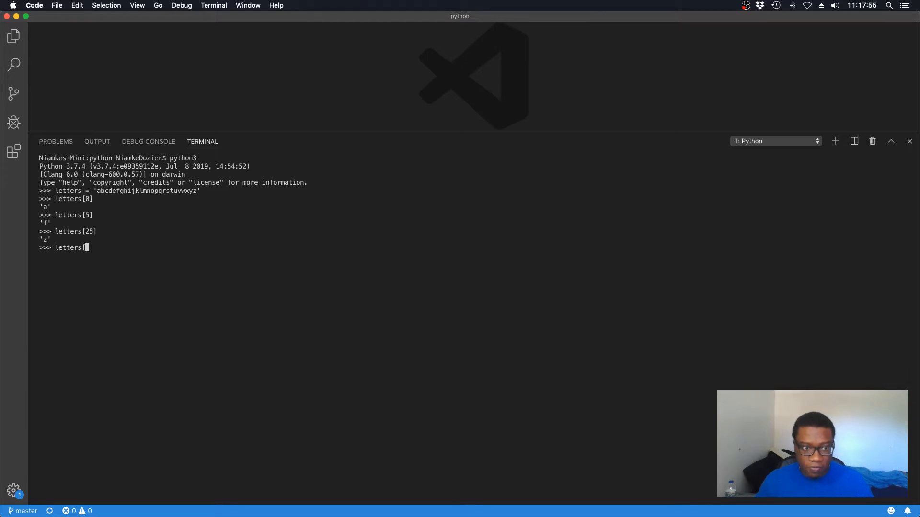
type("[-1")
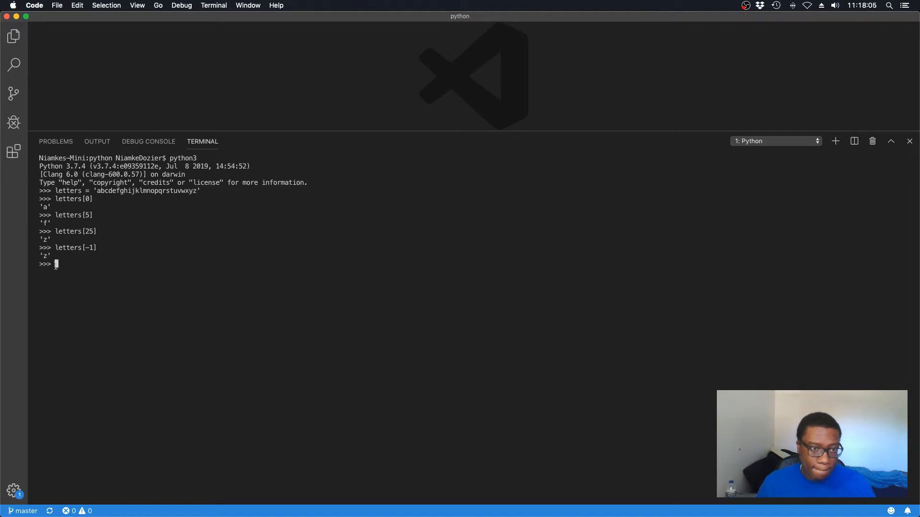
mouse_move(99, 190)
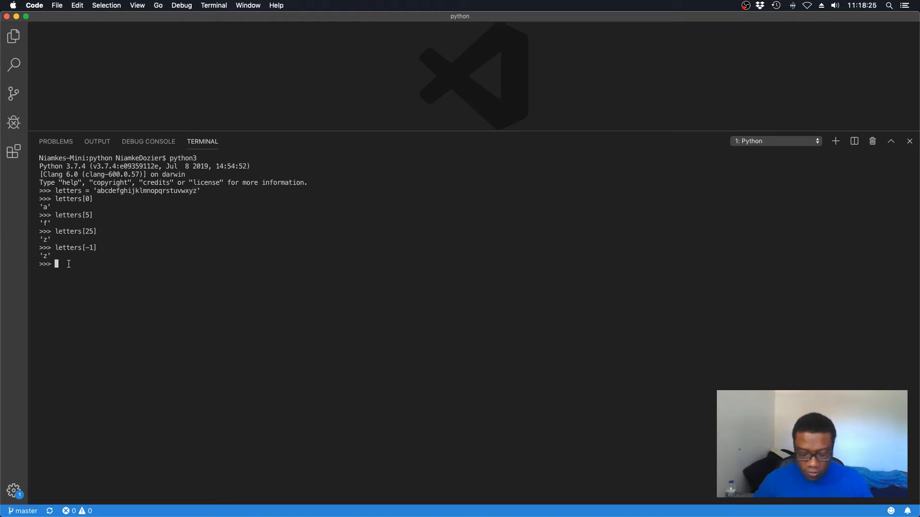
Evaluate letters[-2] to get the second-last letter 'y'
type("letters")
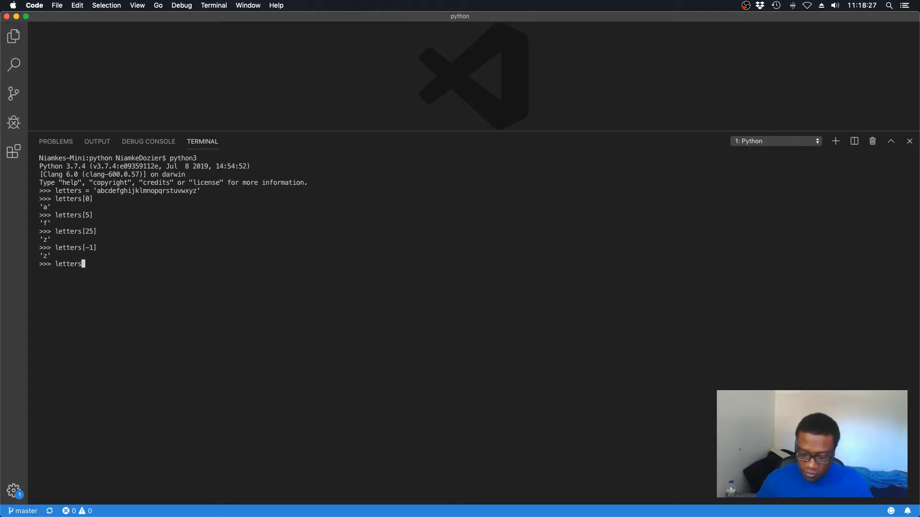
type("[-2]")
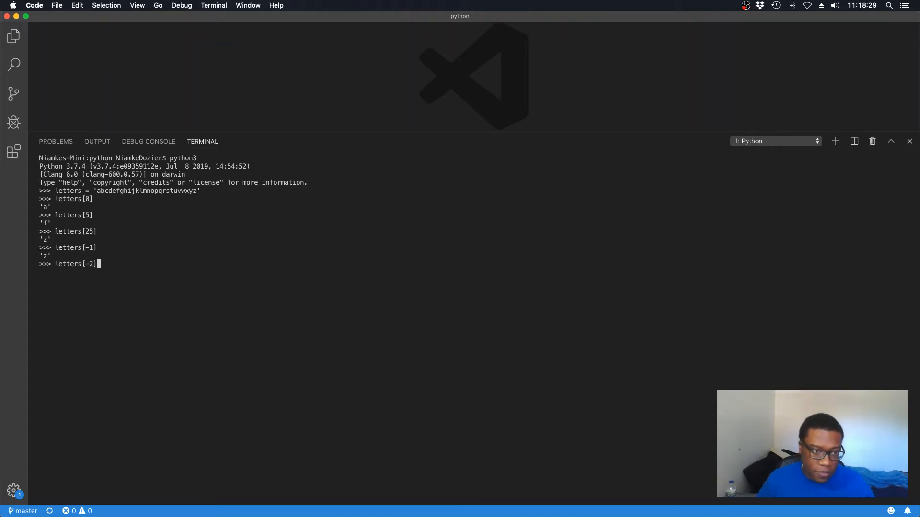
key("enter")
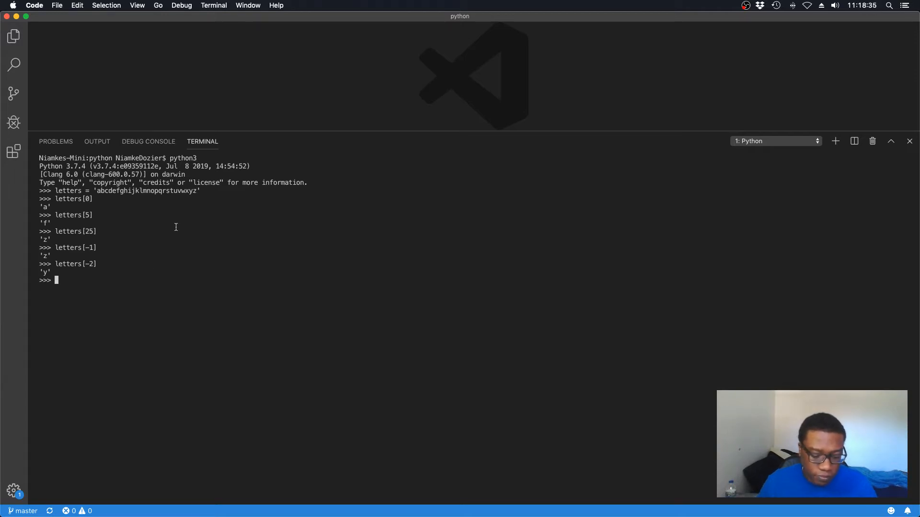
mouse_move(112, 294)
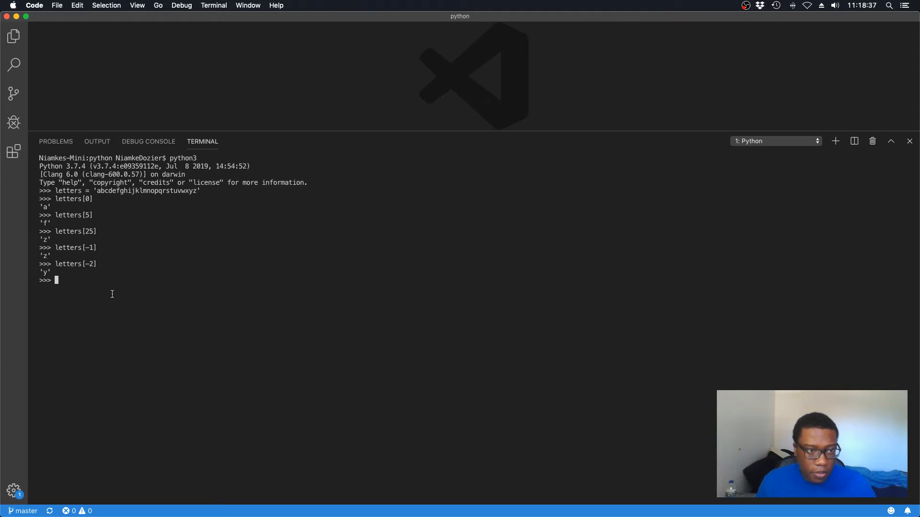
Evaluate letters[-10], which returns 'q'
type("letters")
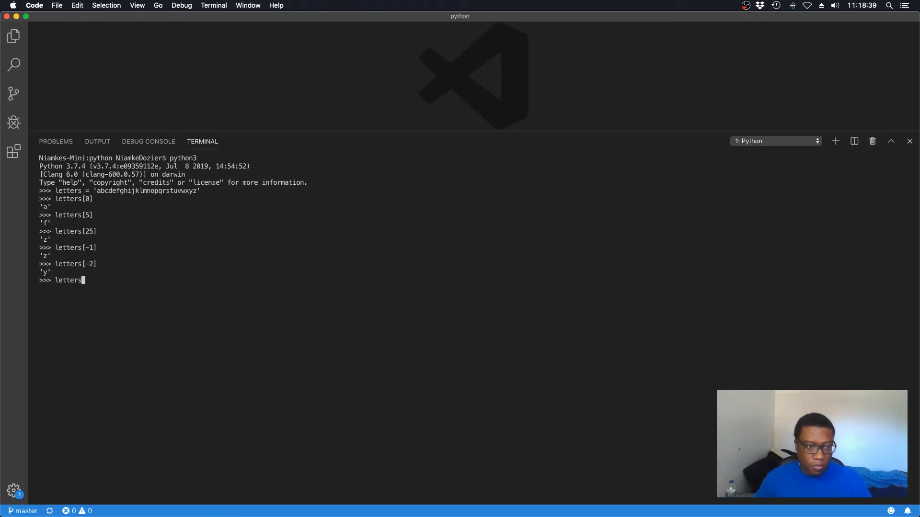
type("[")
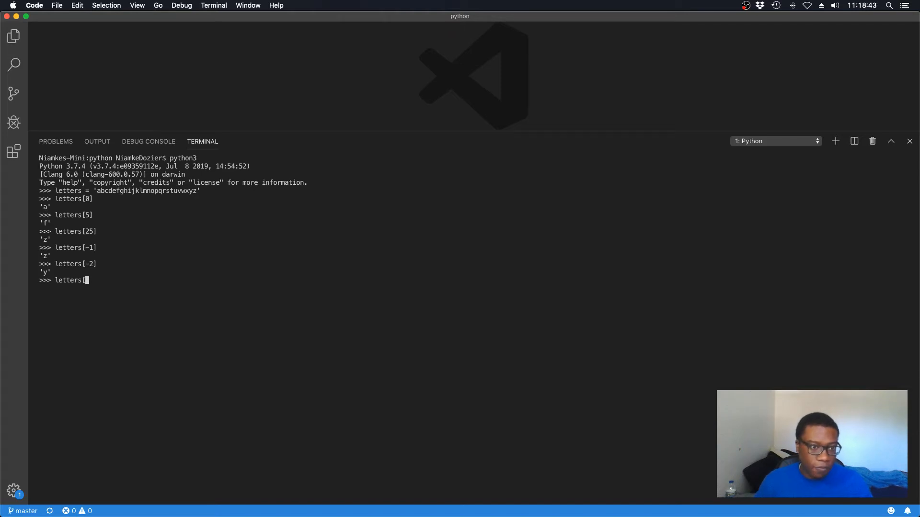
type("-10")
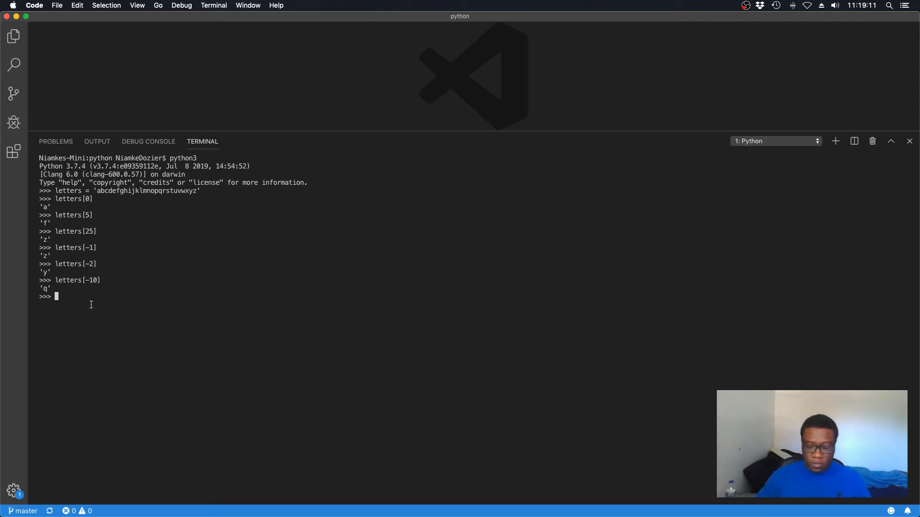
Evaluate letters[16] to confirm it returns 'q', same as letters[-10]
type("letters")
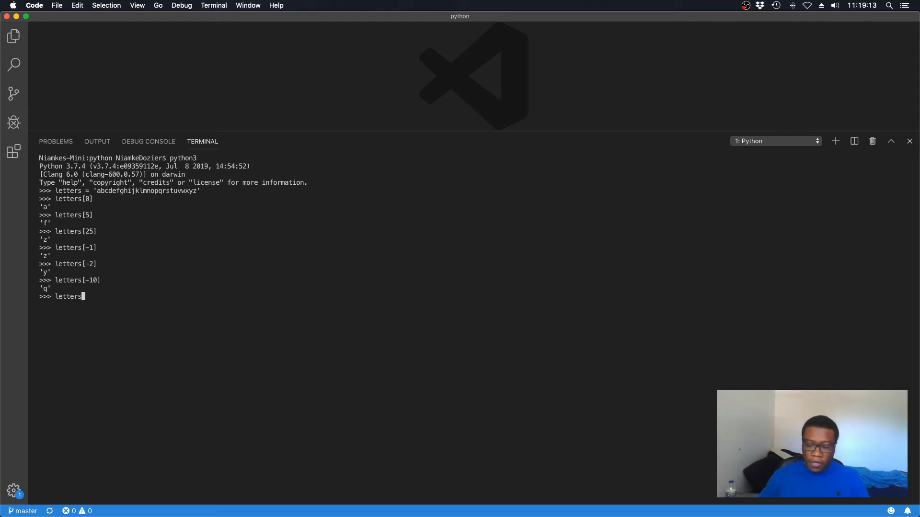
type("[16]")
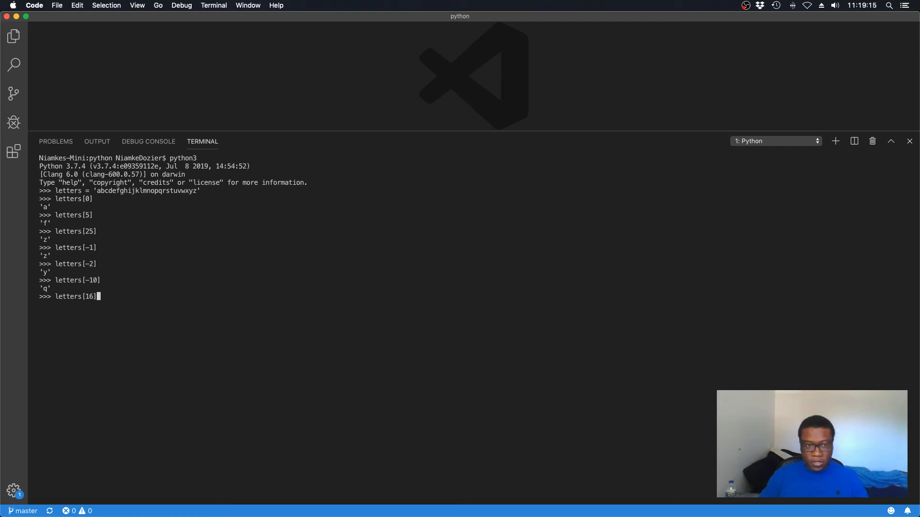
key("enter")
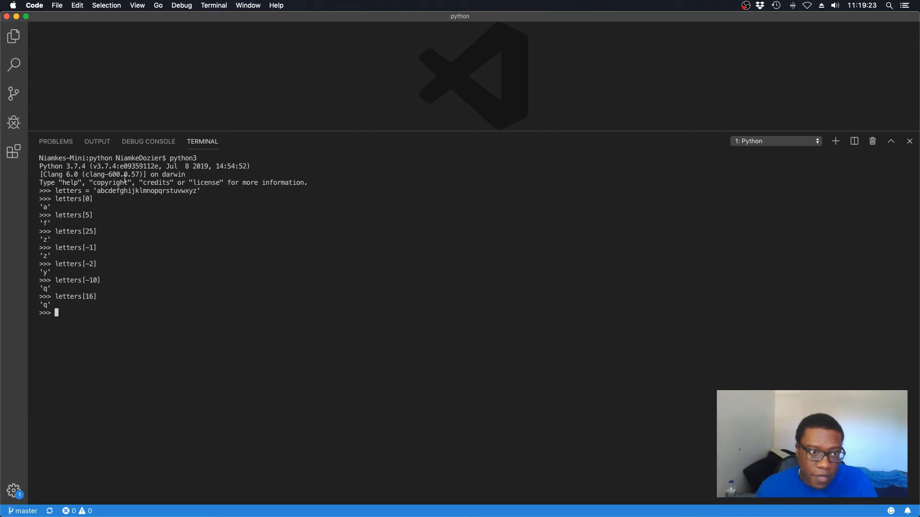
mouse_move(303, 319)
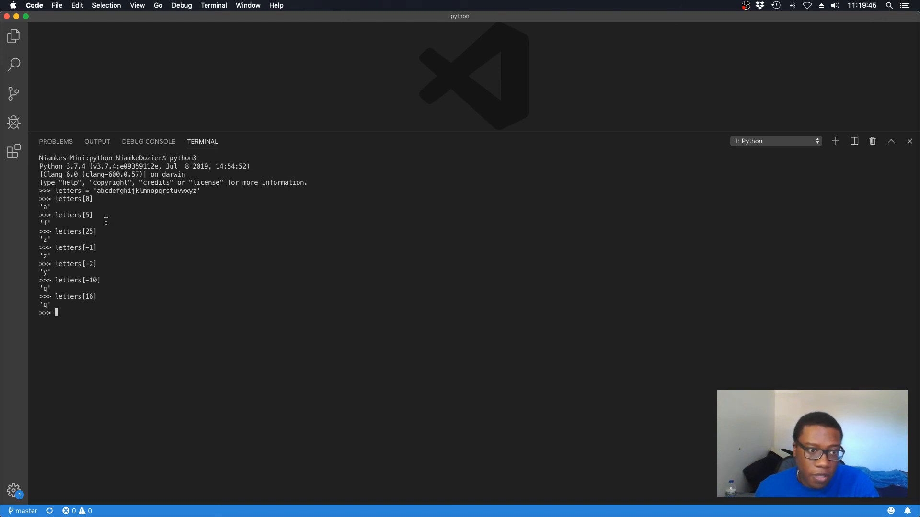
mouse_move(130, 211)
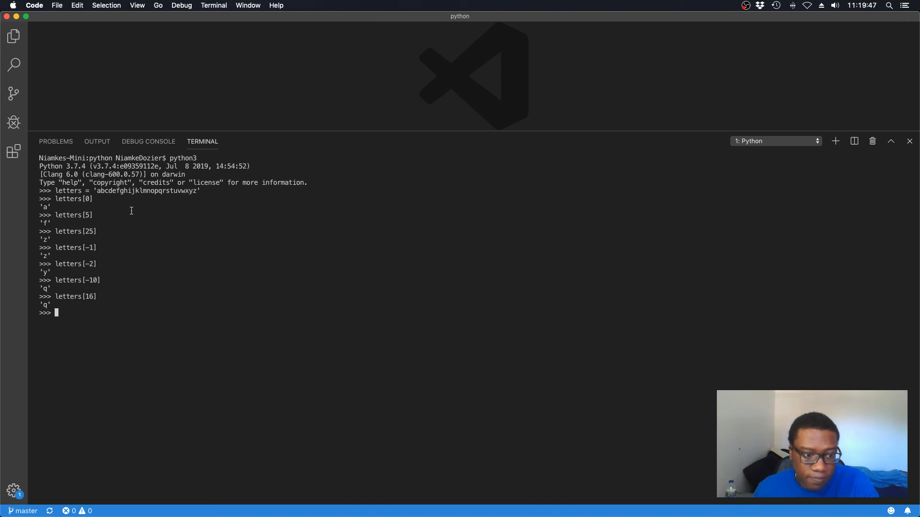